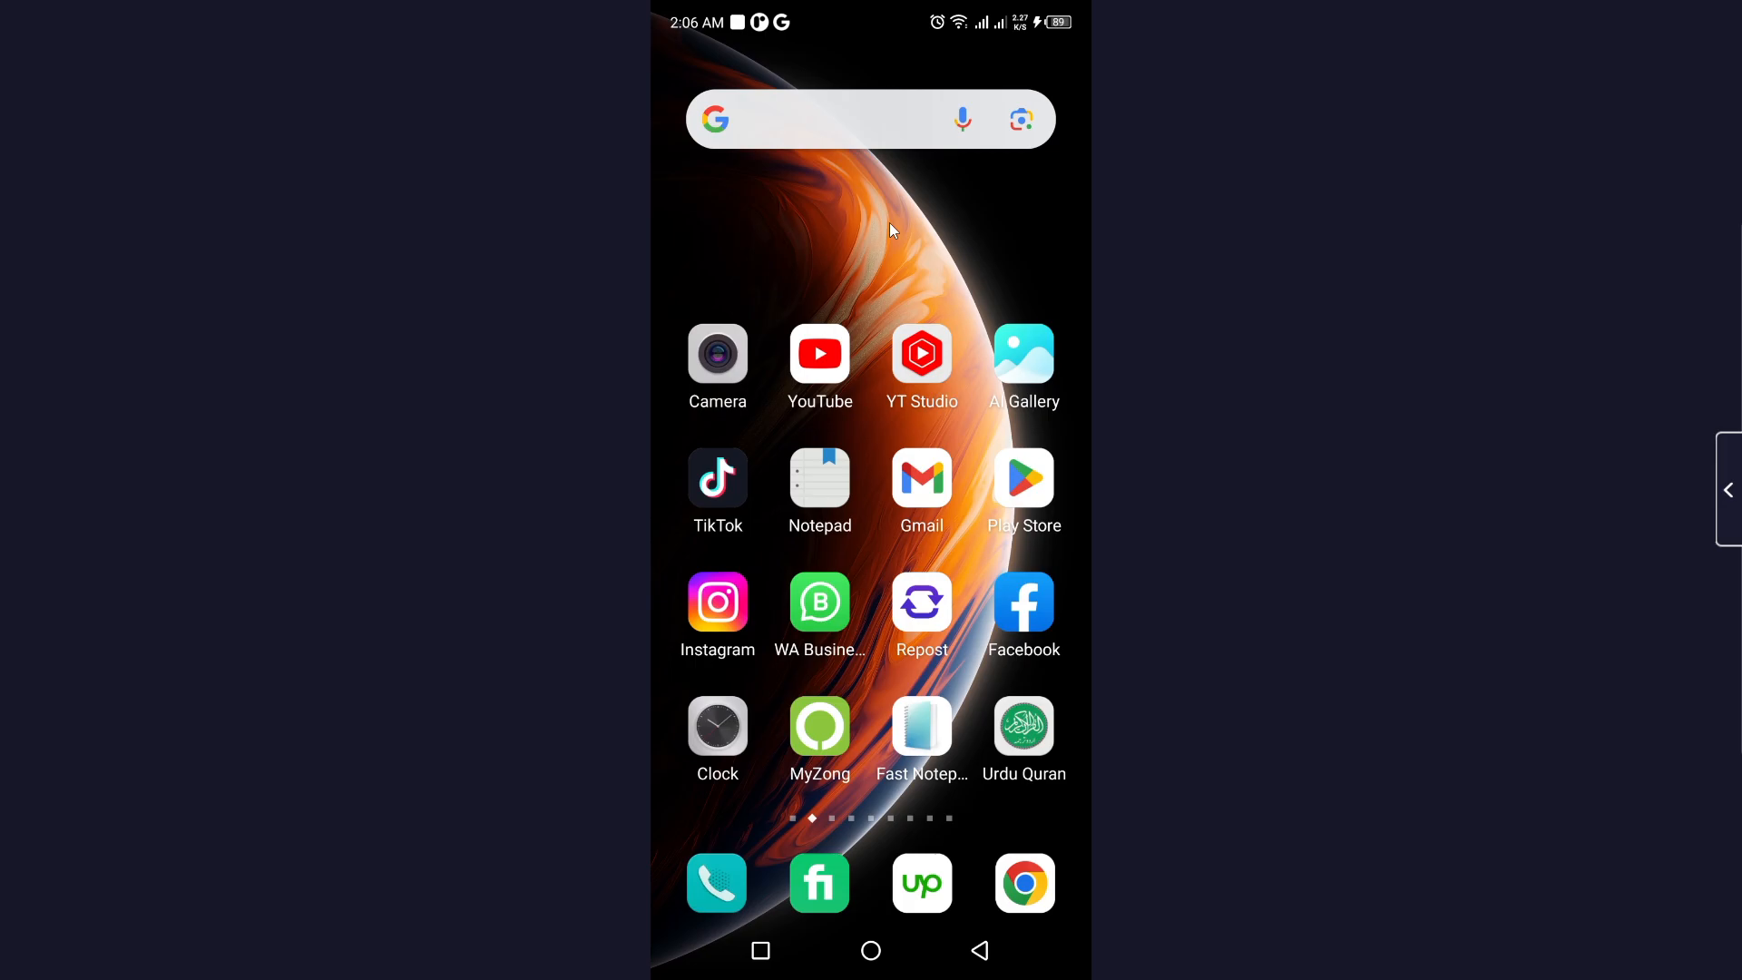
mouse_move(942, 907)
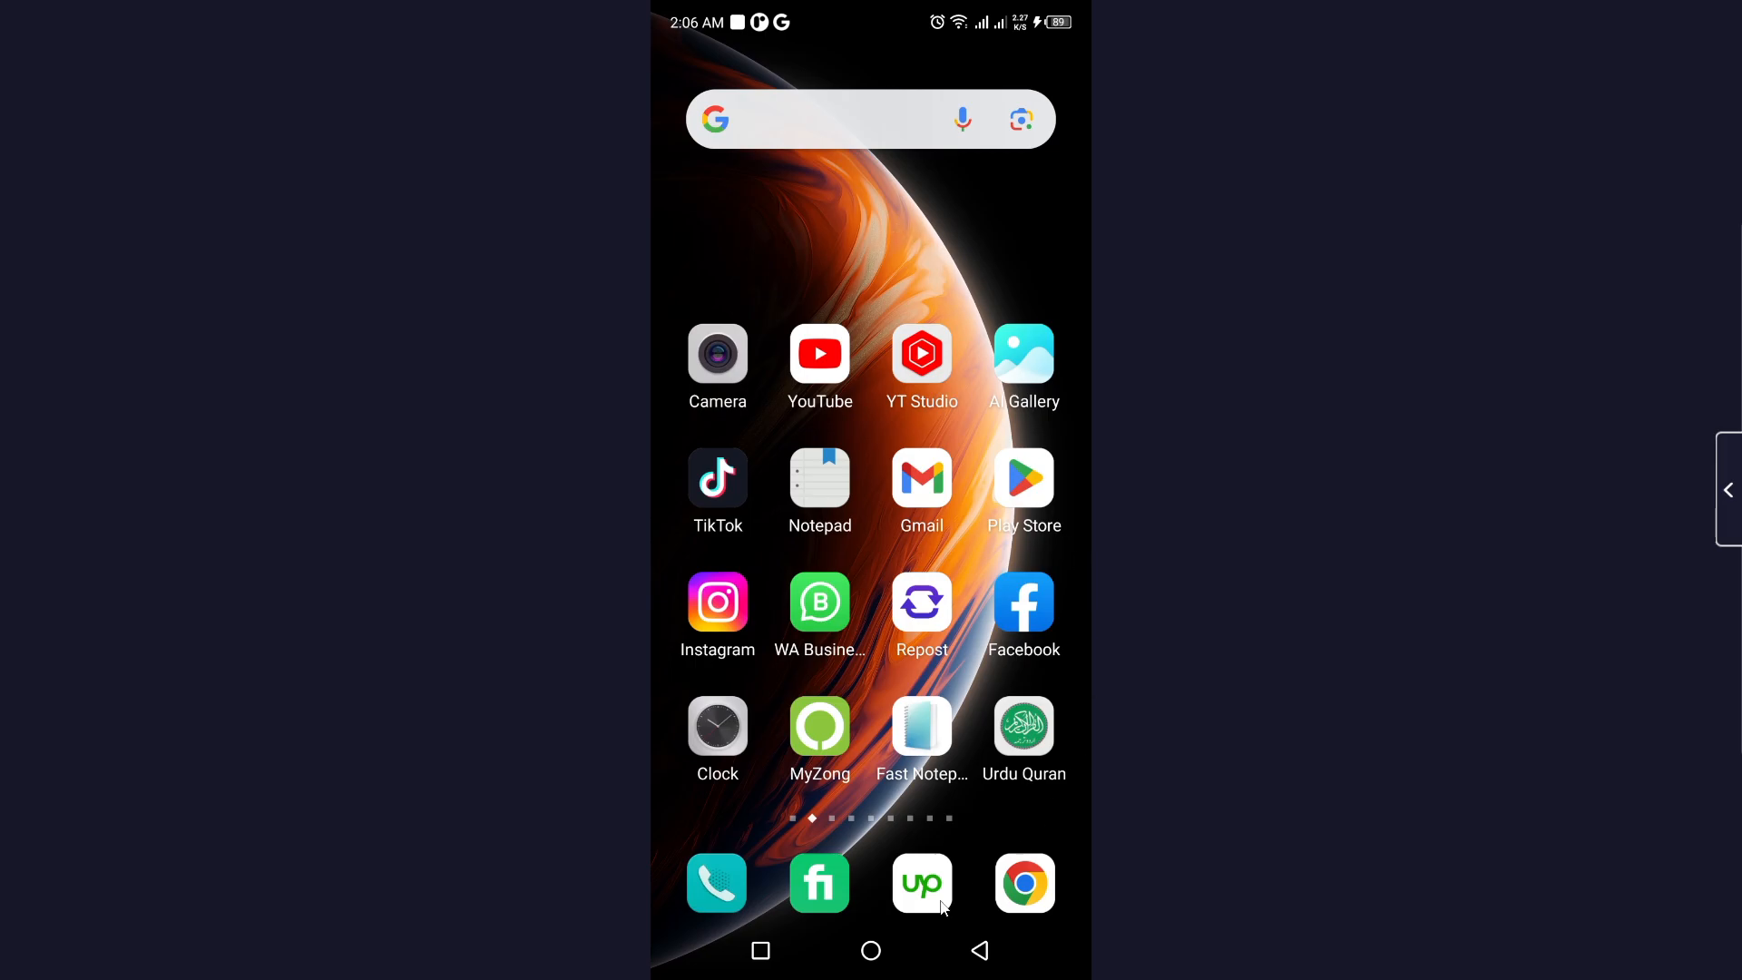
- Check the freelancer profile in the Upwork app, then switch to Chrome to reach it on upwork.com
click(922, 882)
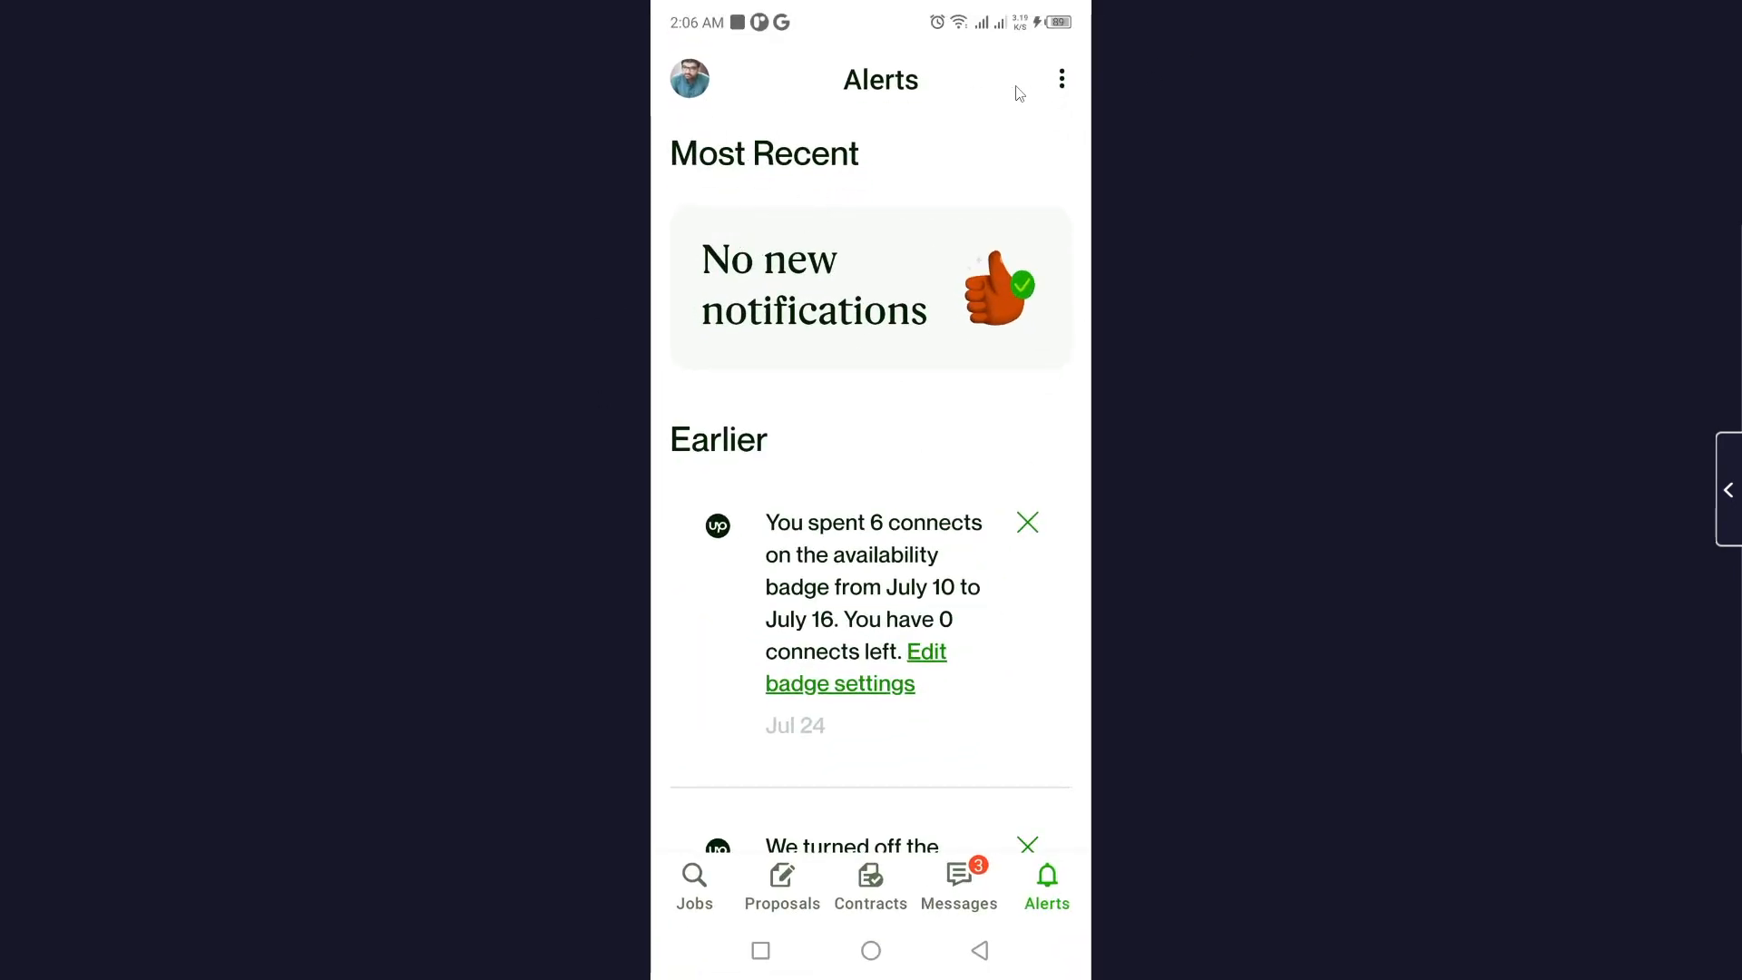
click(689, 78)
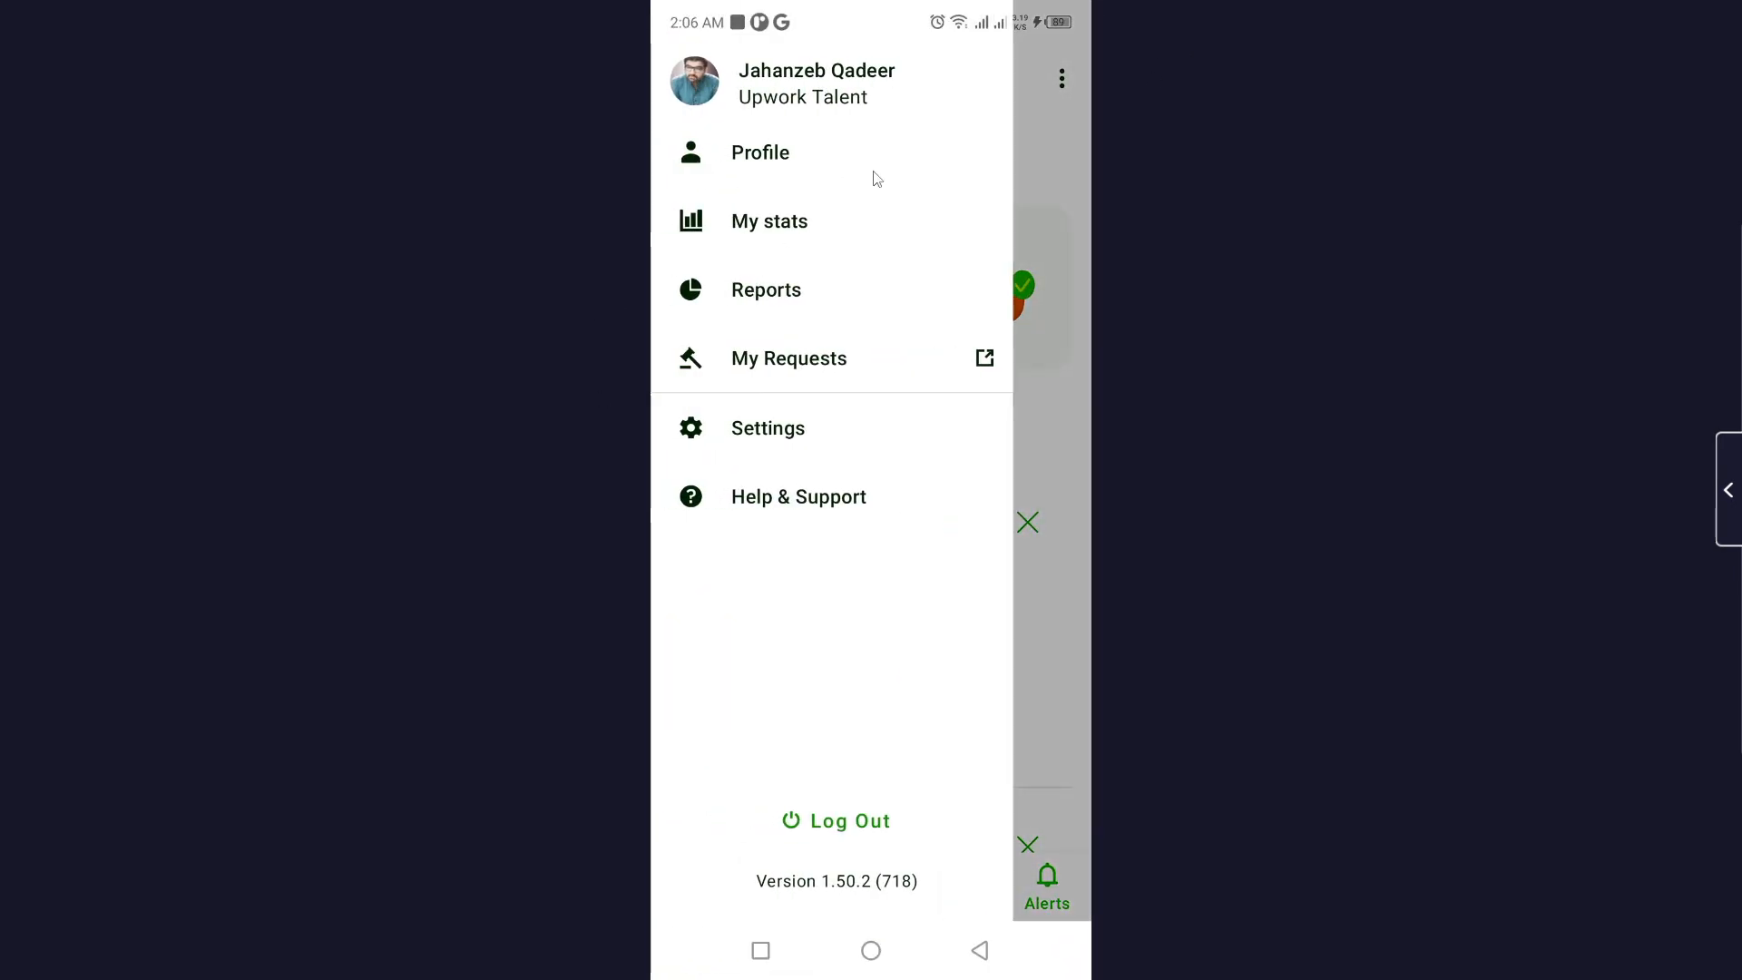
click(760, 152)
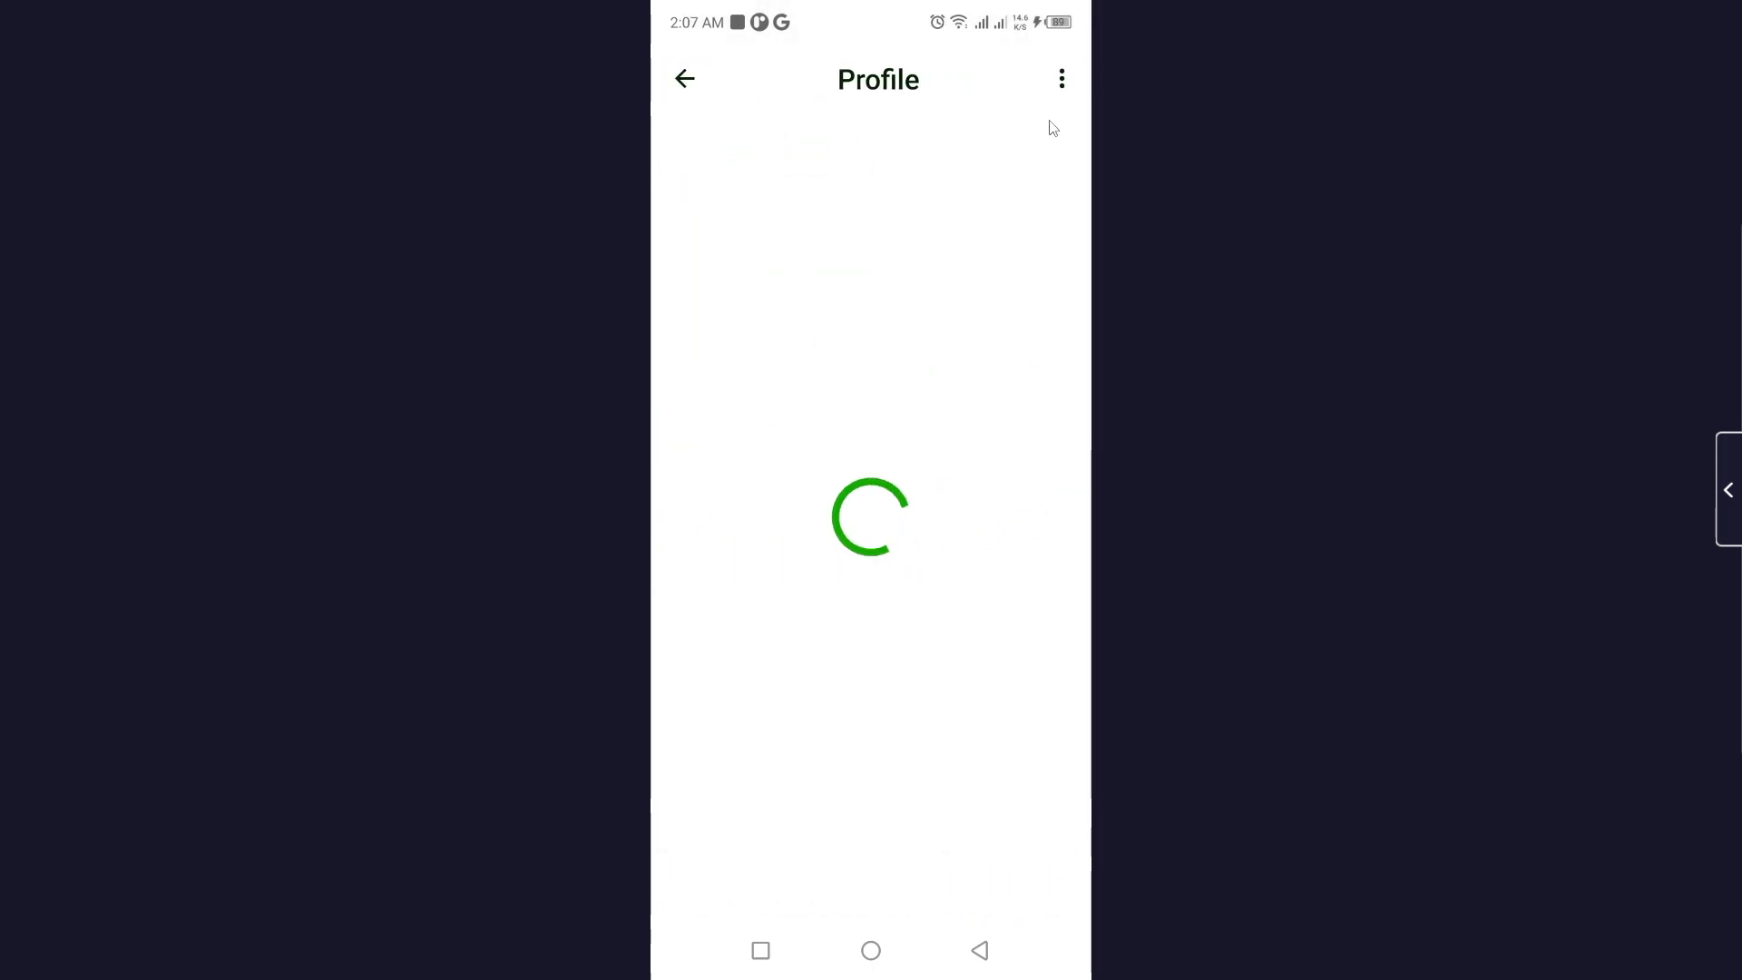
click(1062, 78)
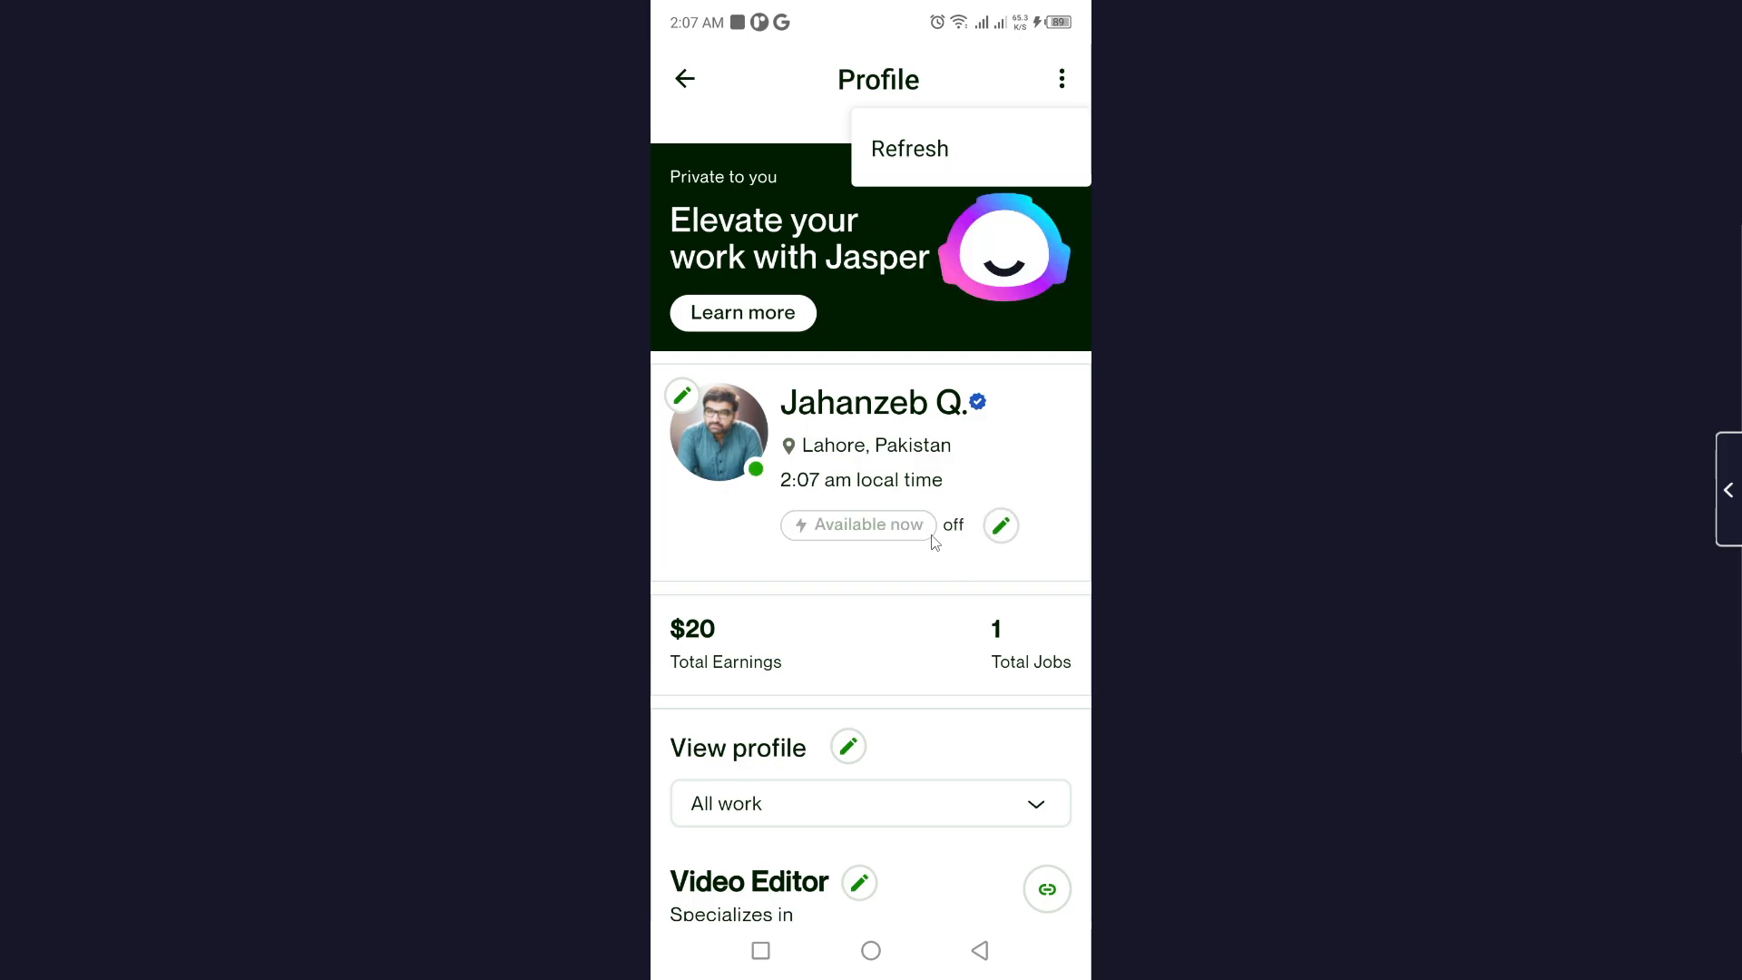
scroll(down, 3)
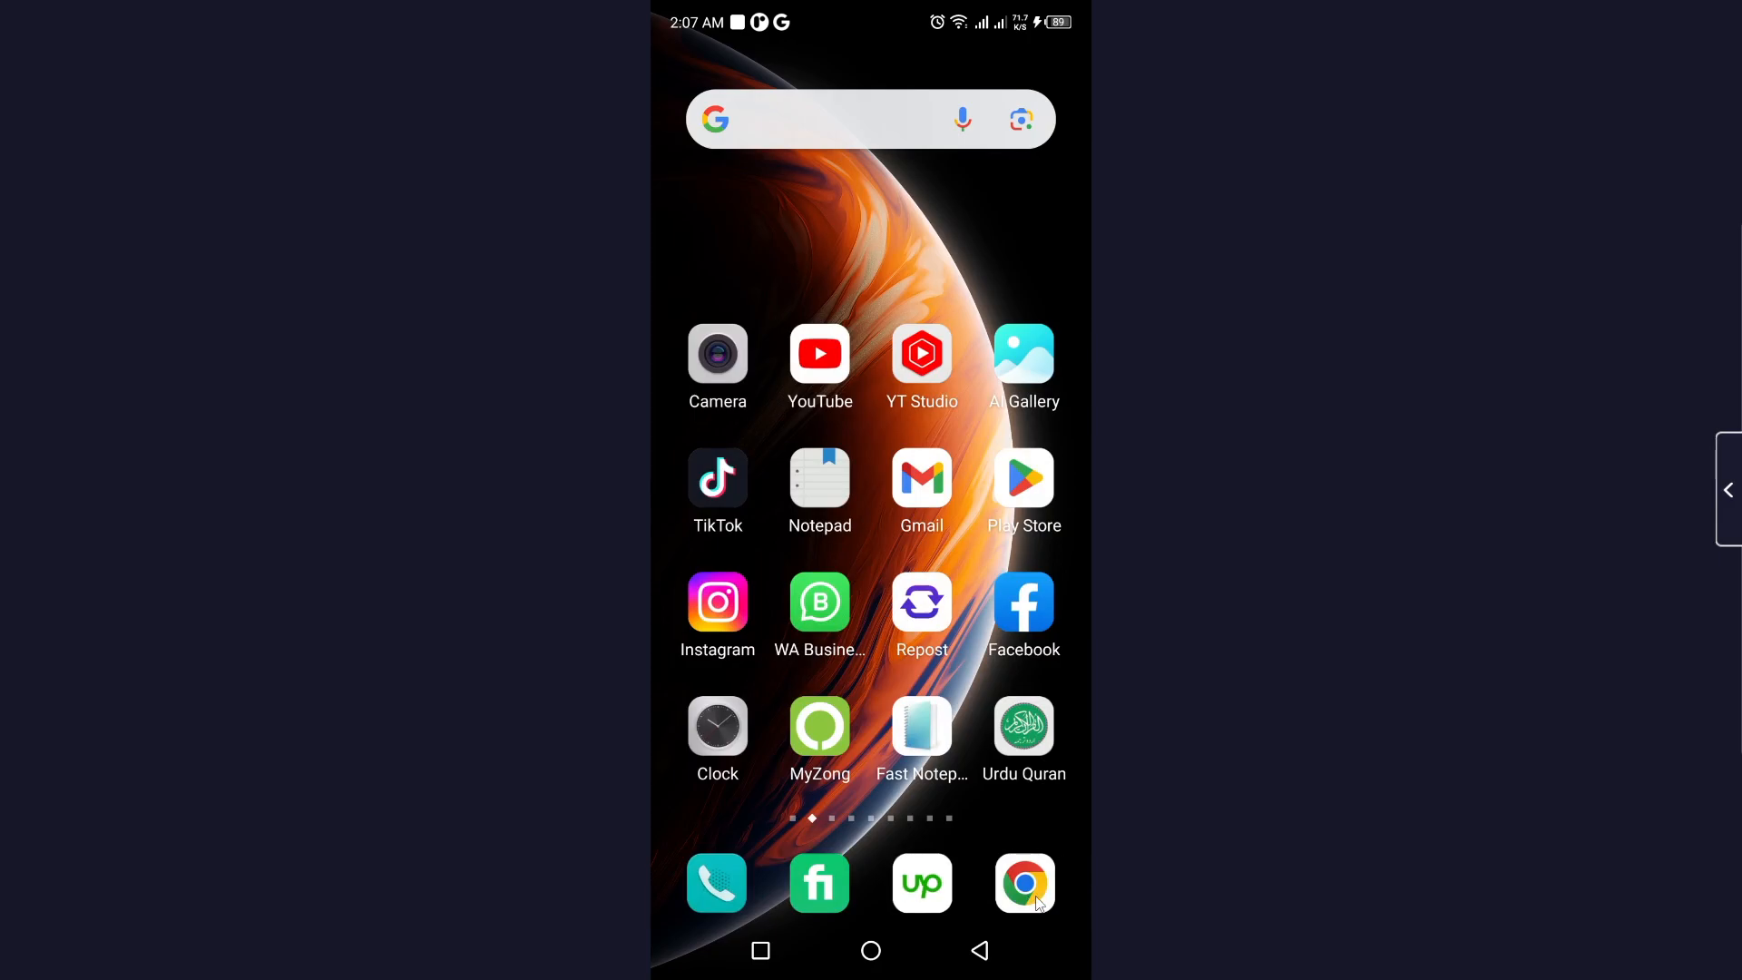
click(1023, 882)
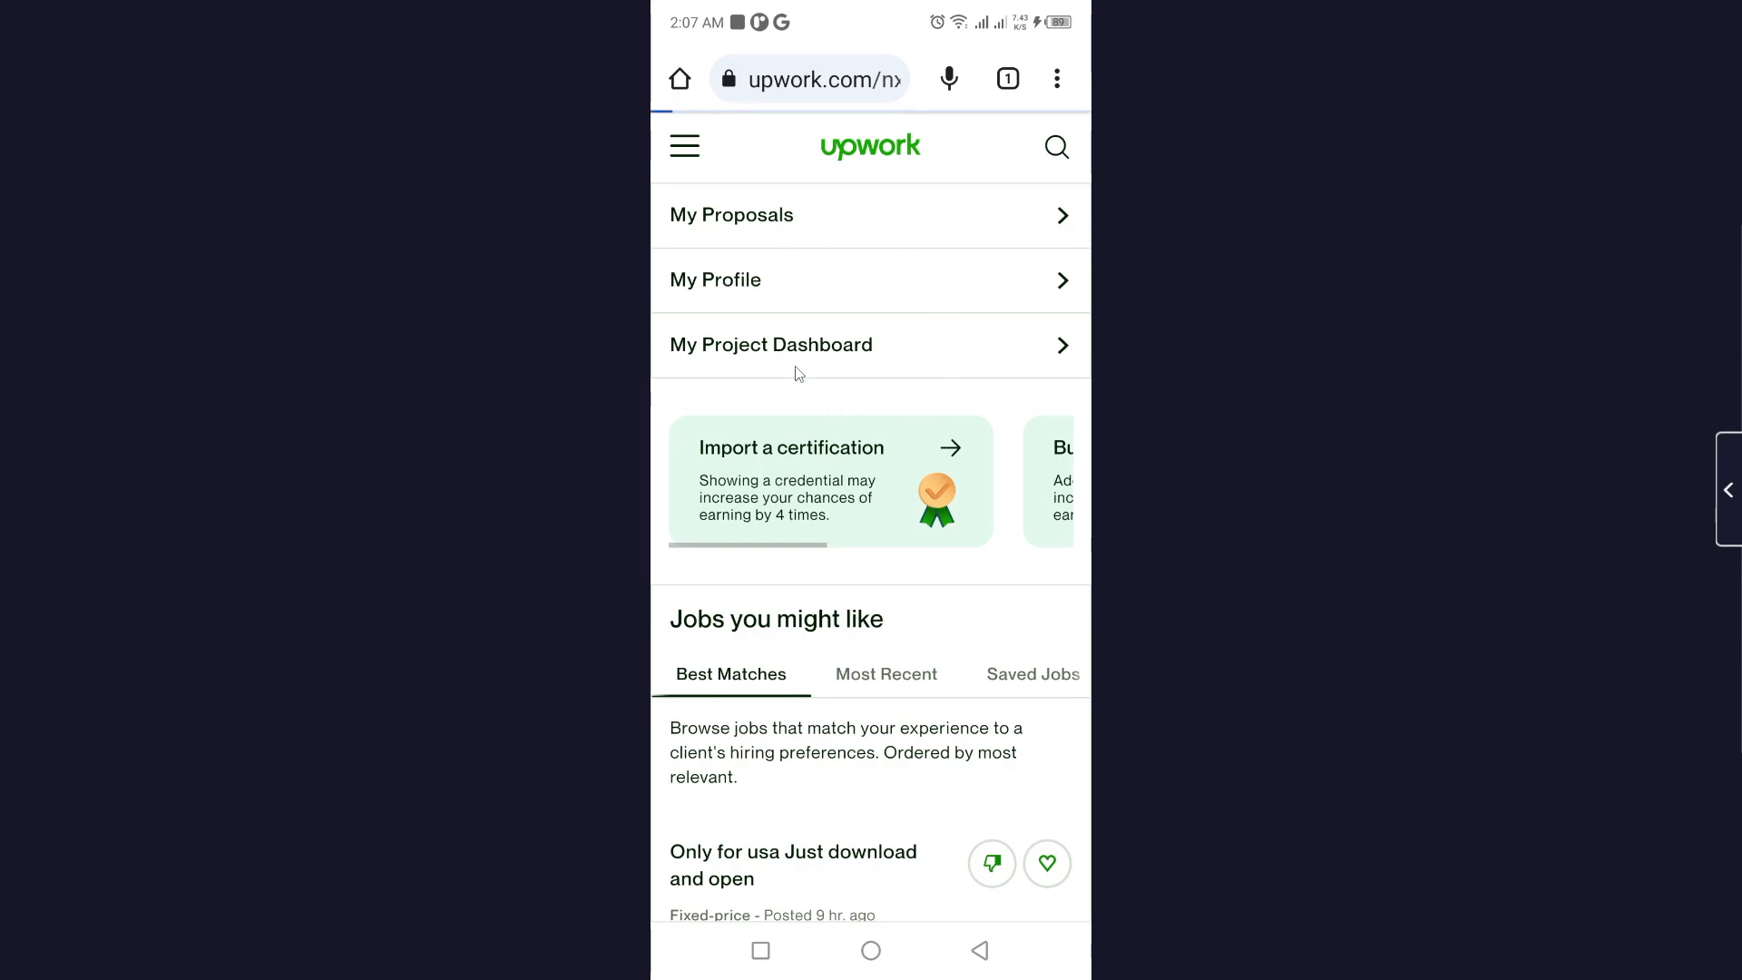
mouse_move(788, 263)
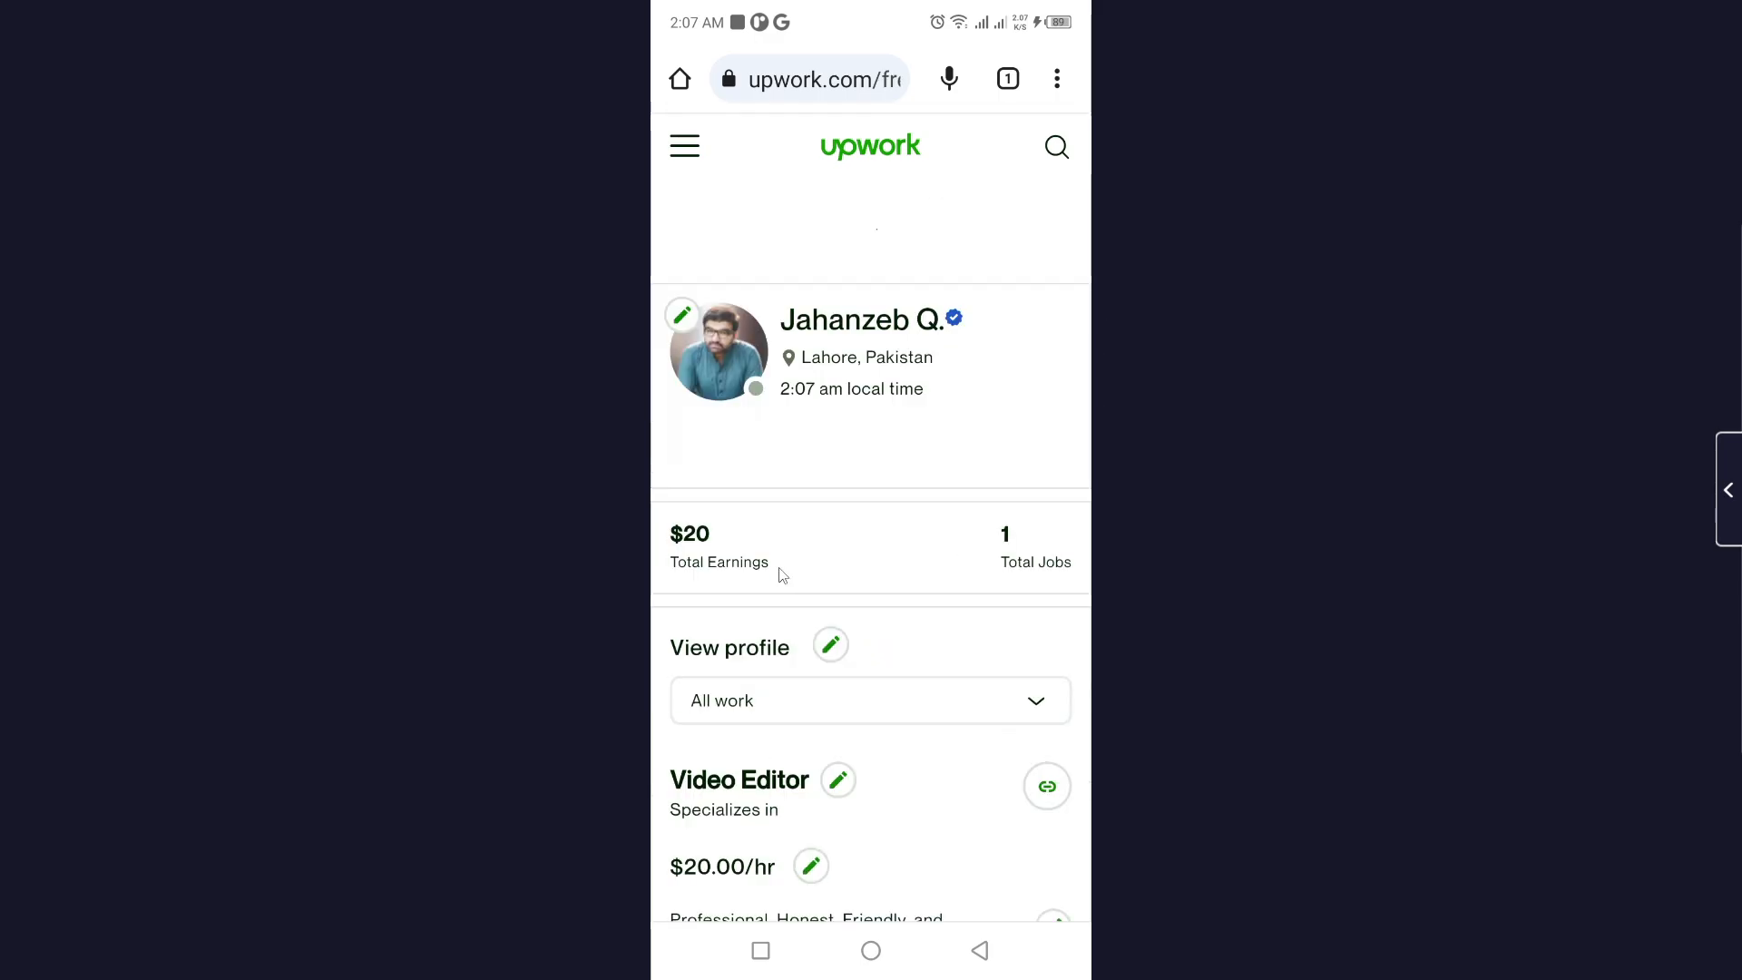
- Copy the profile URL from Chrome's expanded share sheet and return to the home screen
click(1054, 78)
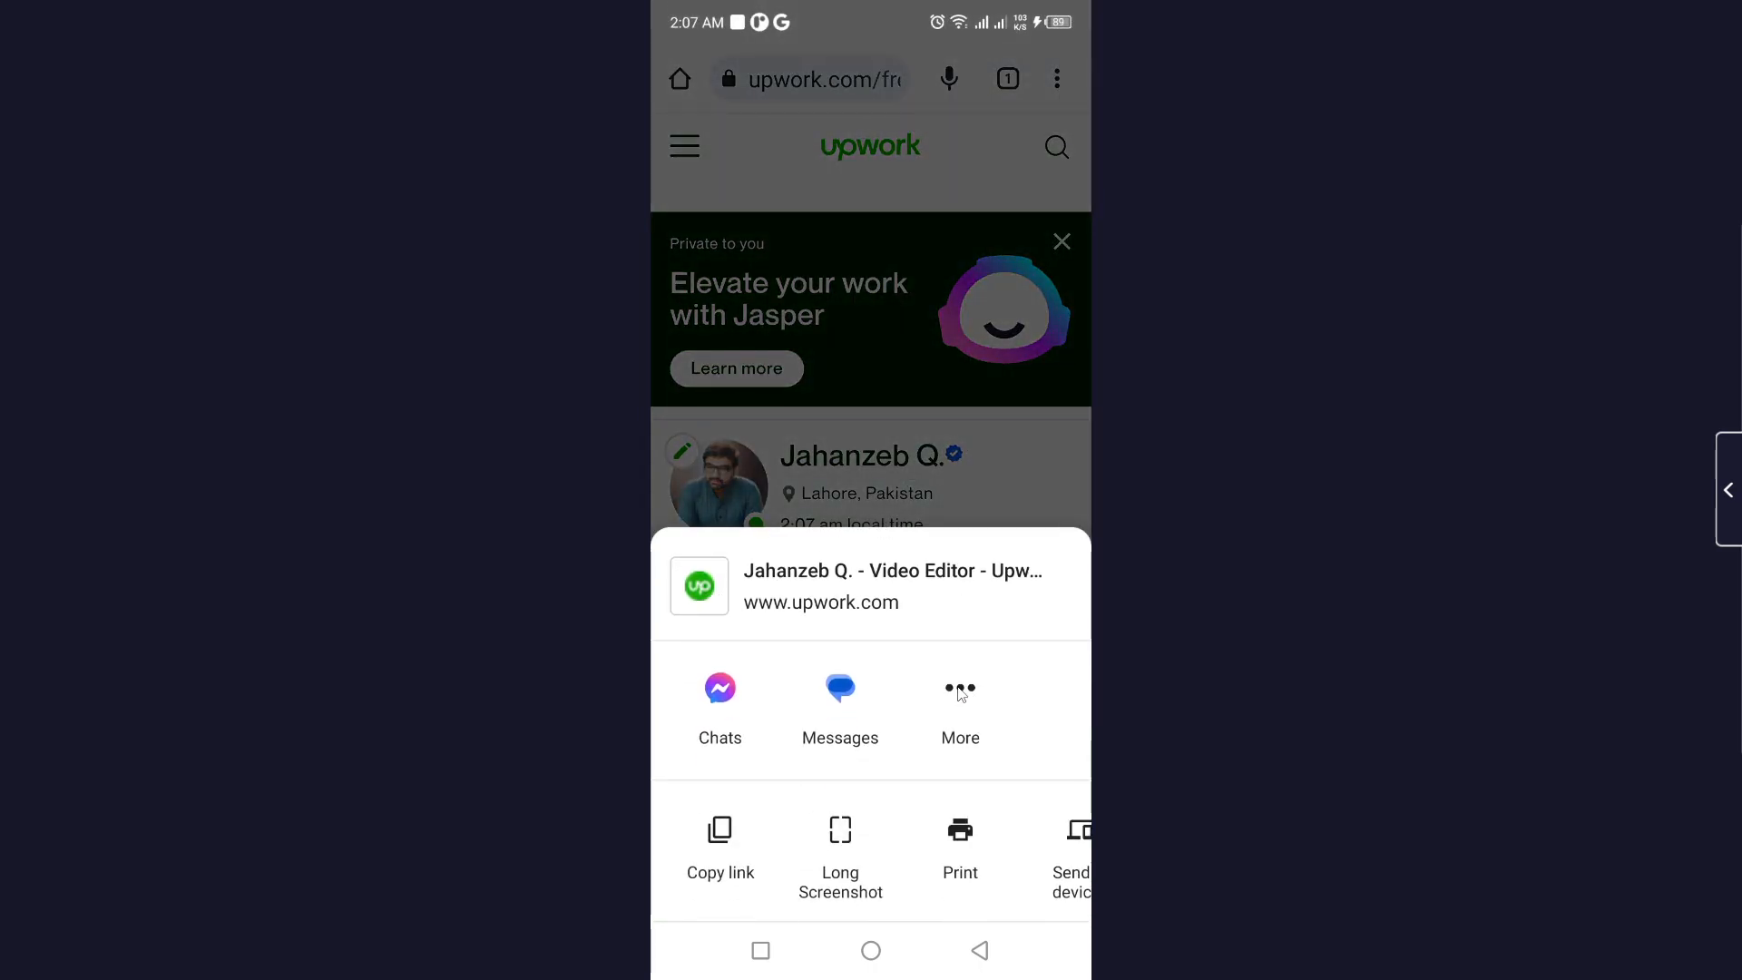
click(960, 711)
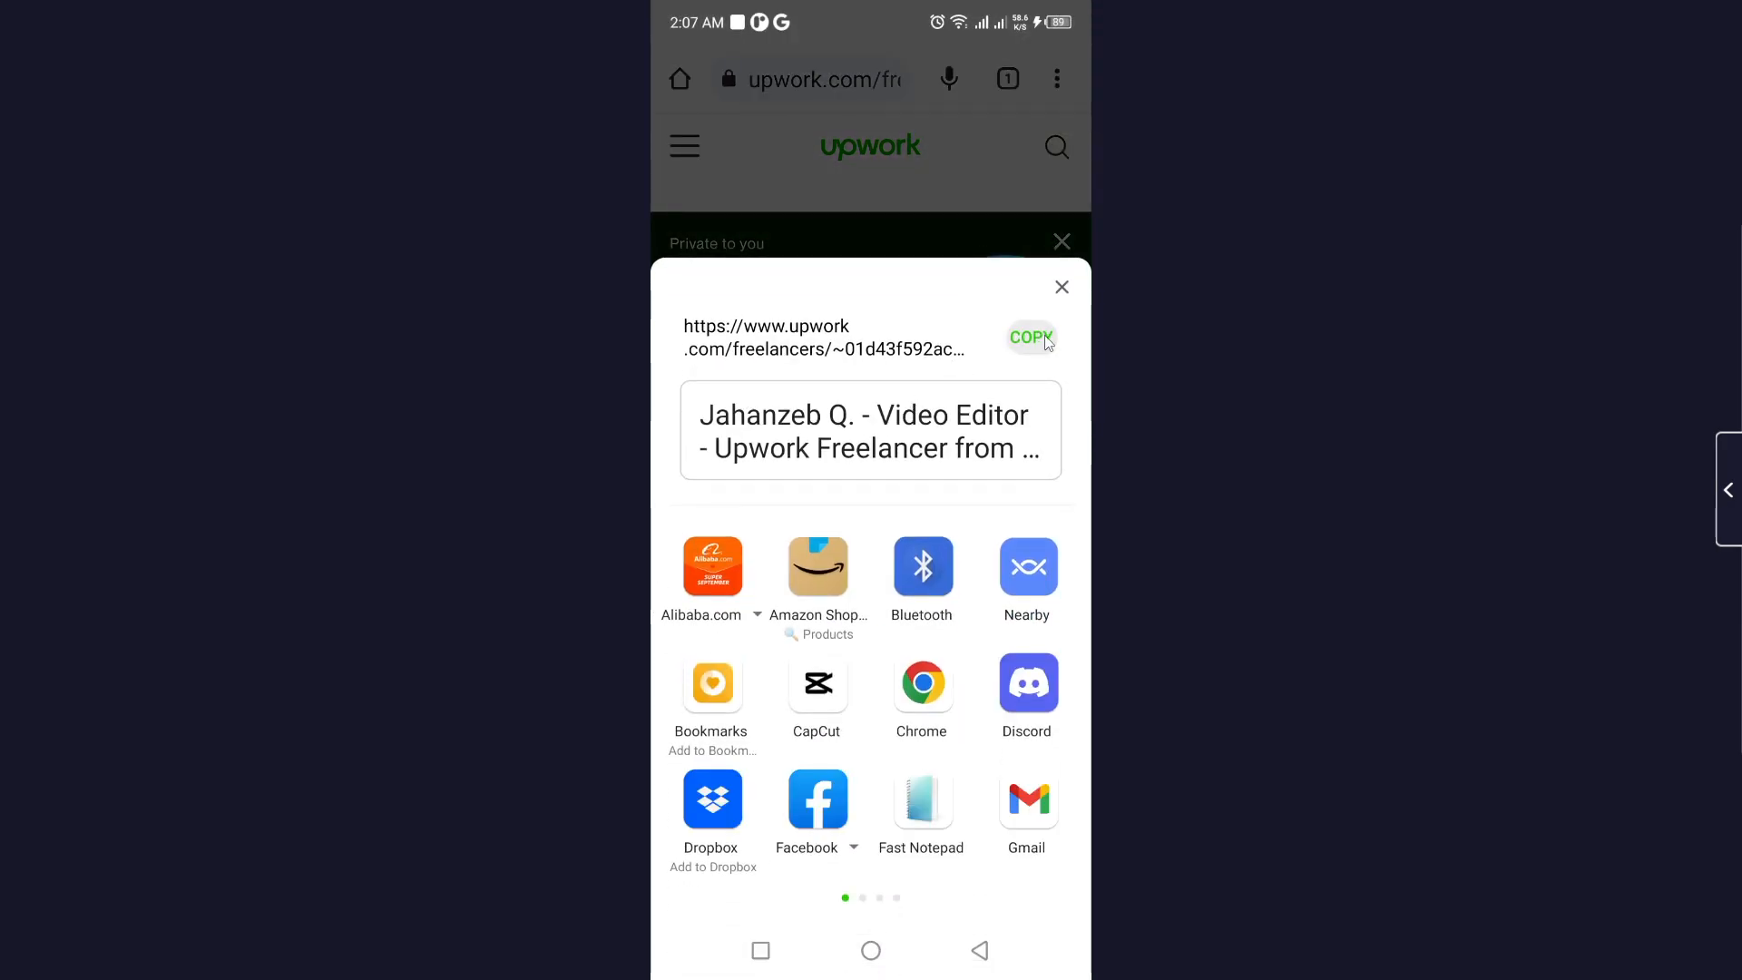
click(1031, 338)
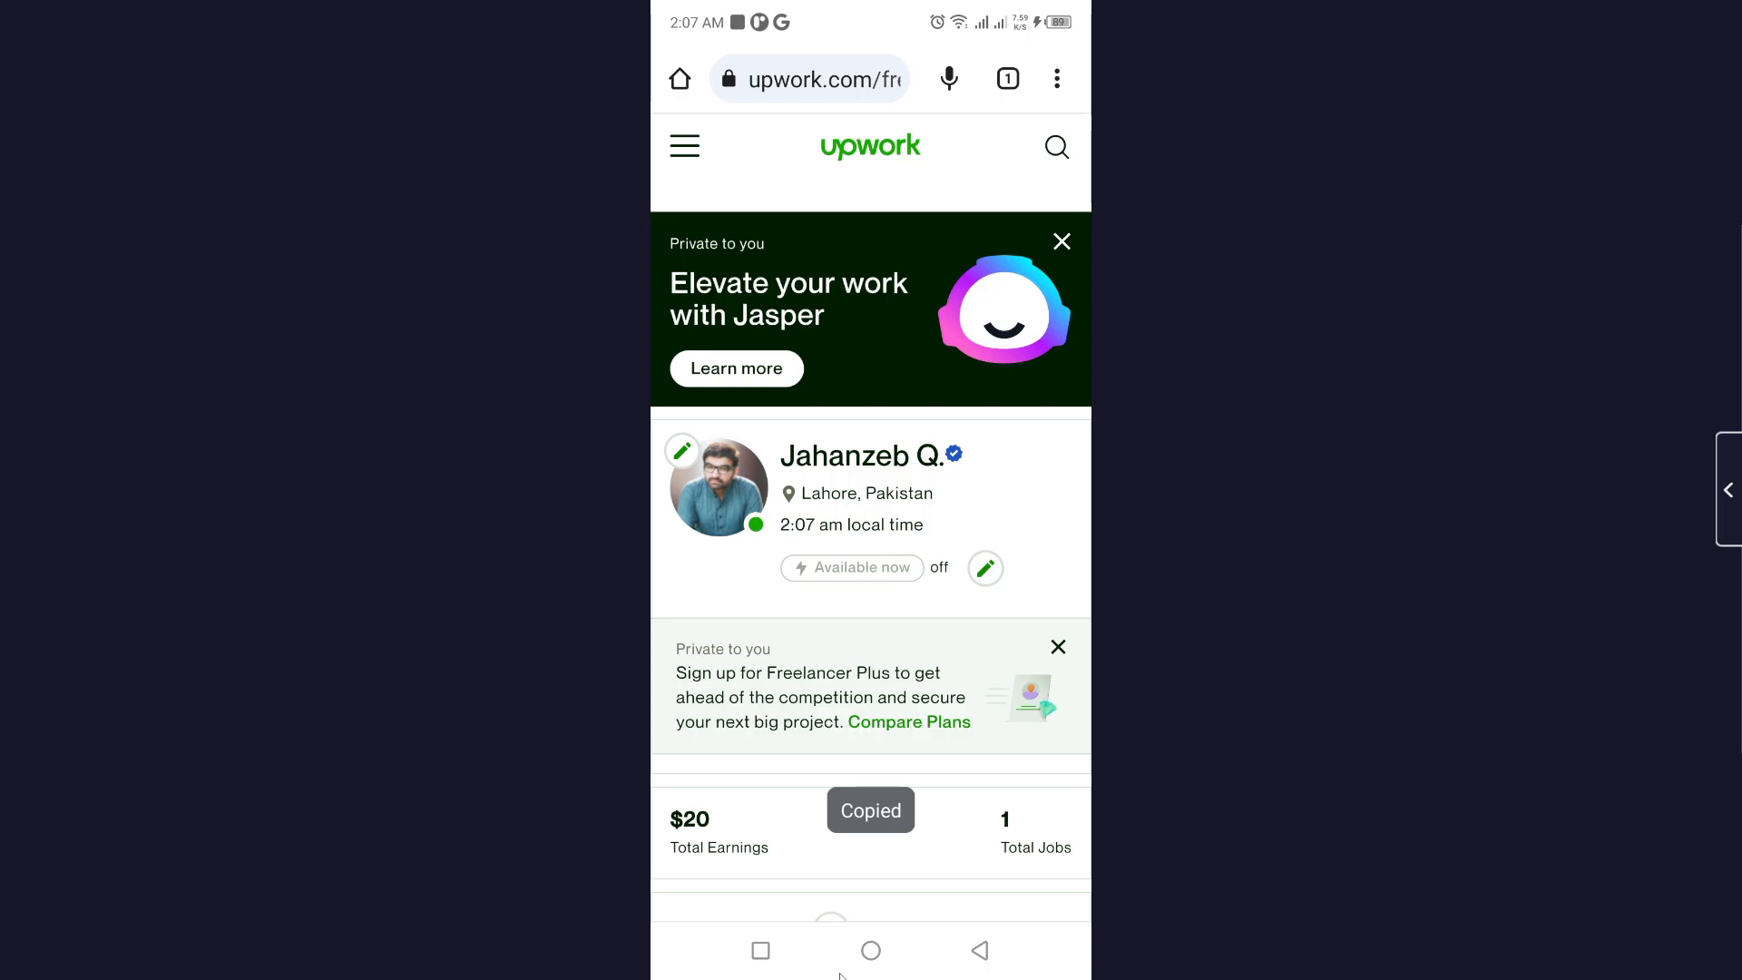
click(869, 949)
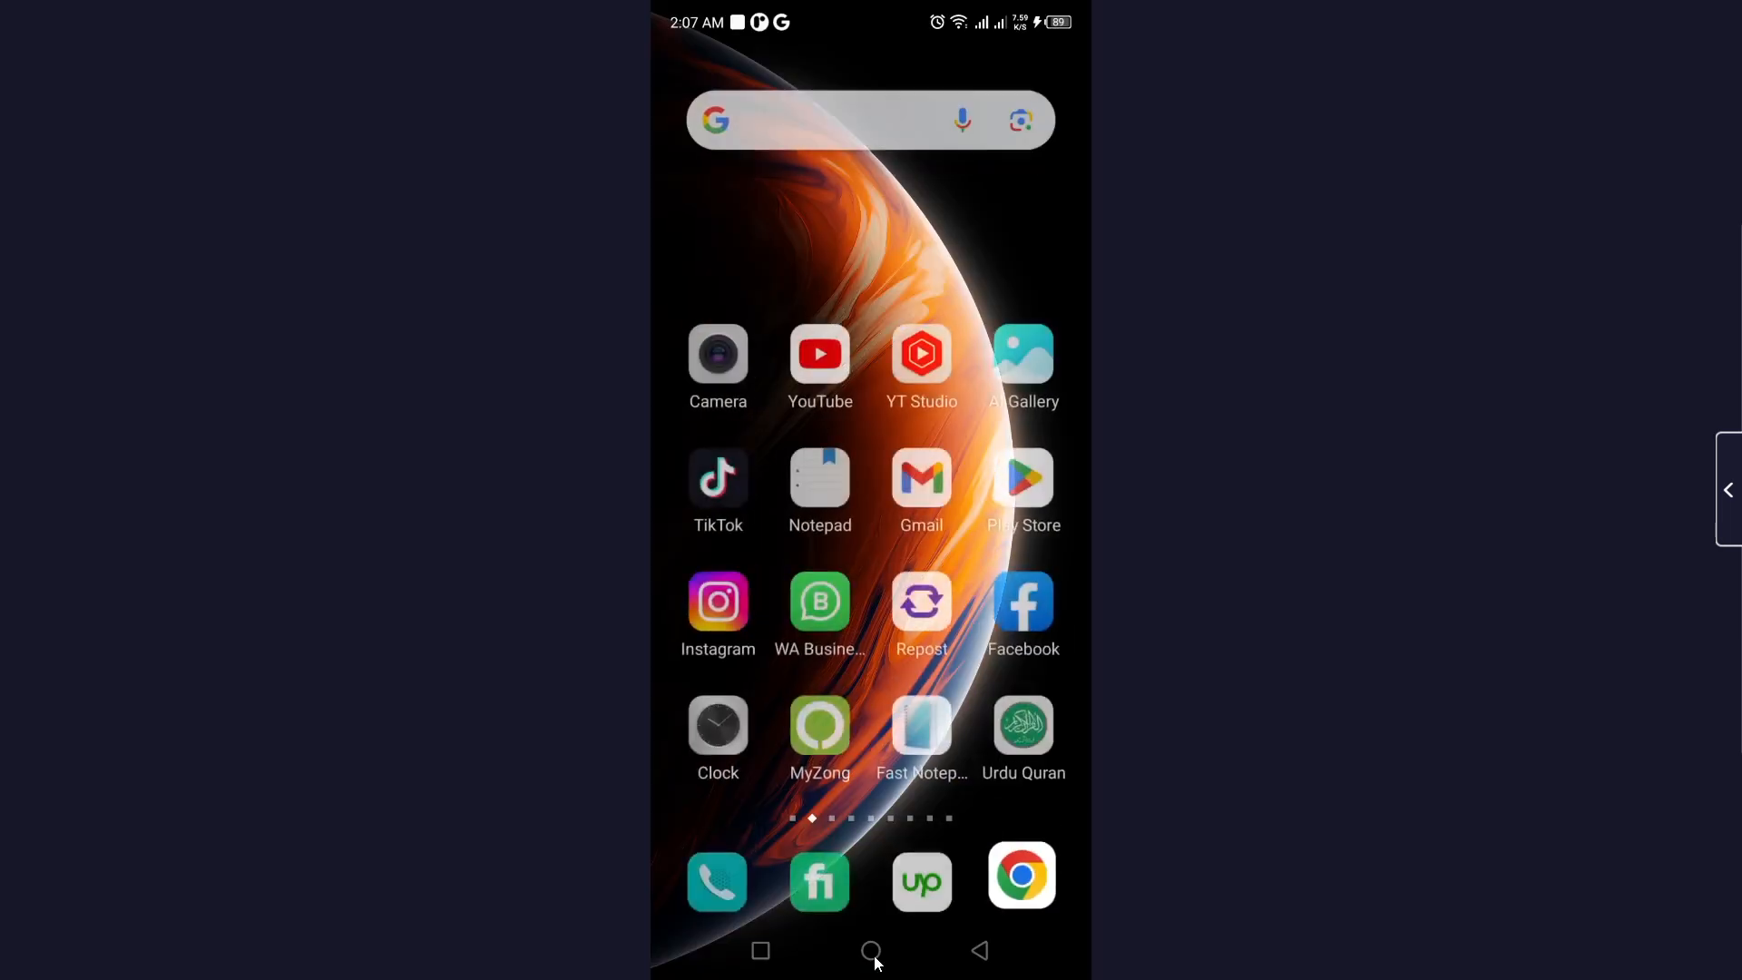